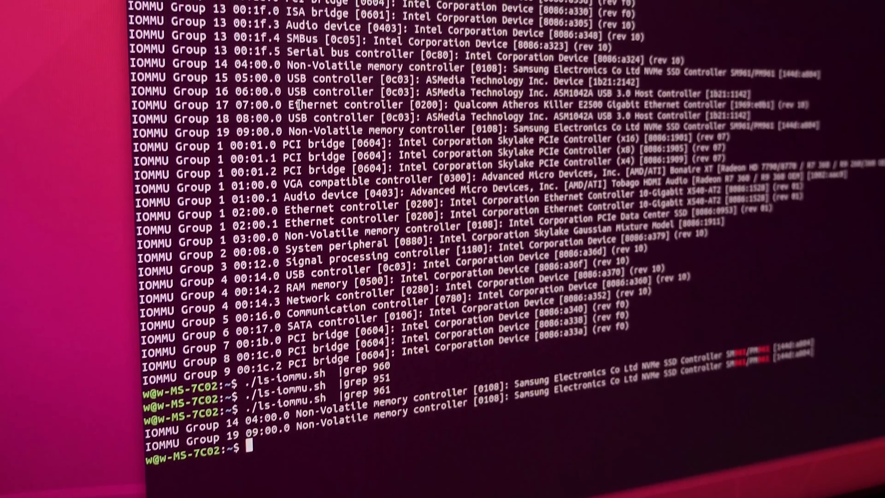
pyautogui.scroll(3)
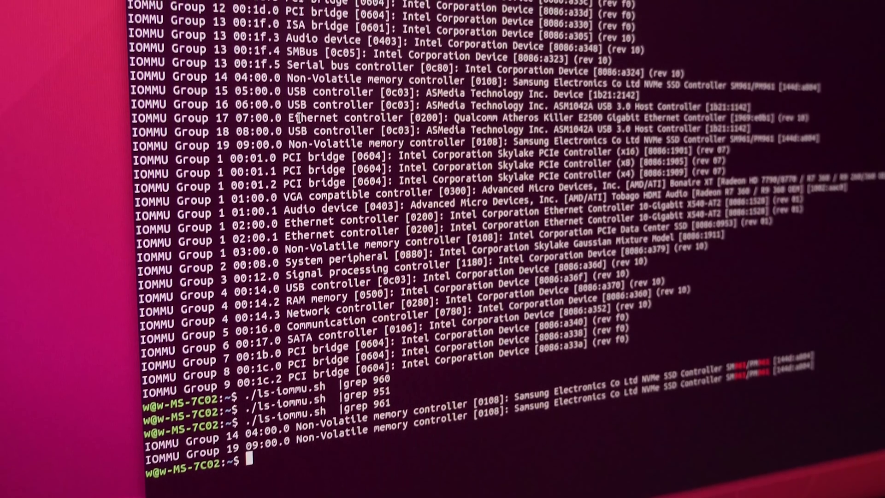
pyautogui.scroll(3)
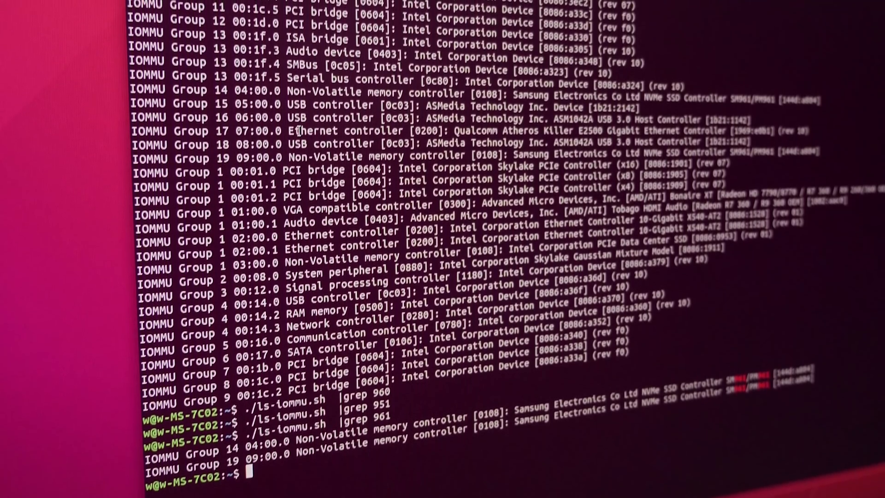